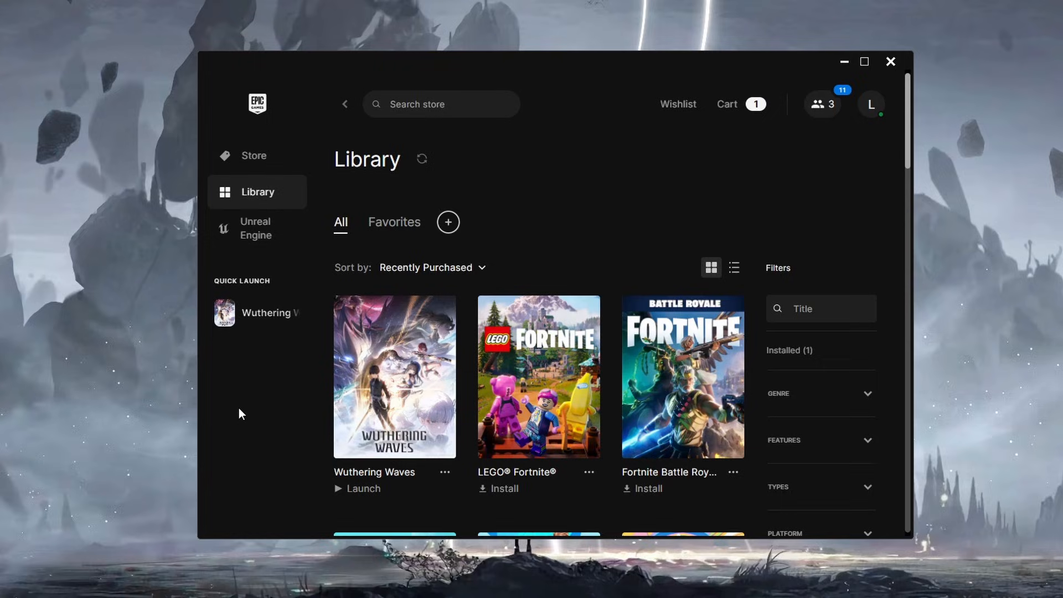
mouse_move(234, 407)
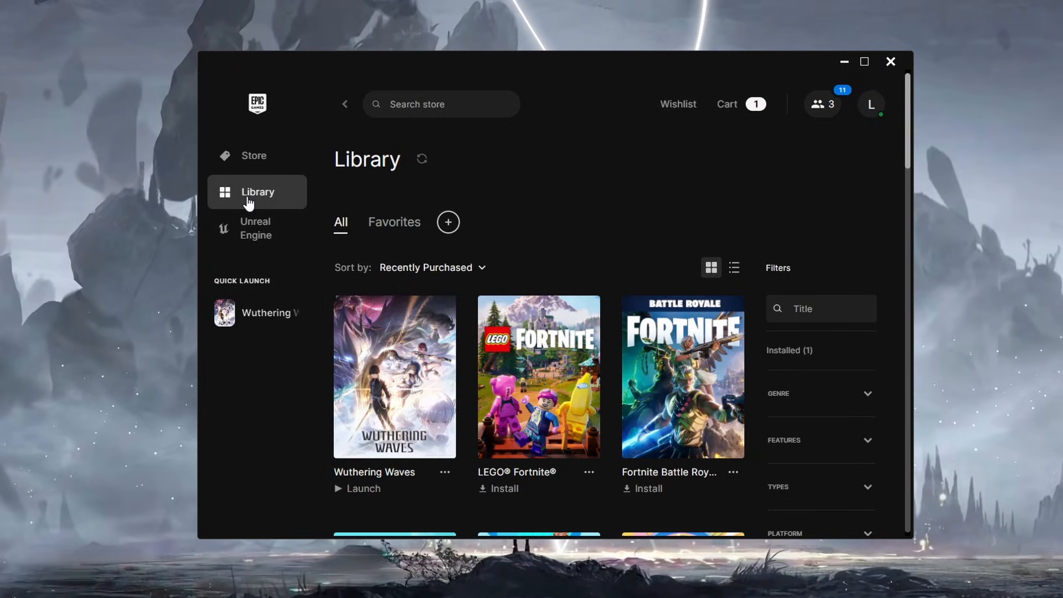
Bring up Wuthering Waves' Manage panel from its right-click menu in Epic Games Launcher
right_click(395, 377)
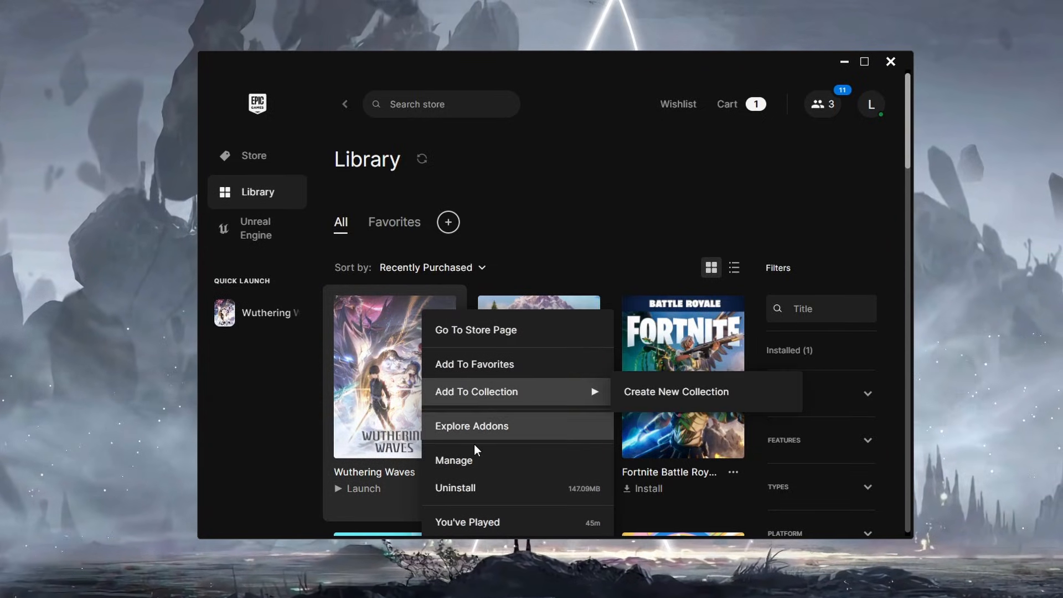
click(454, 459)
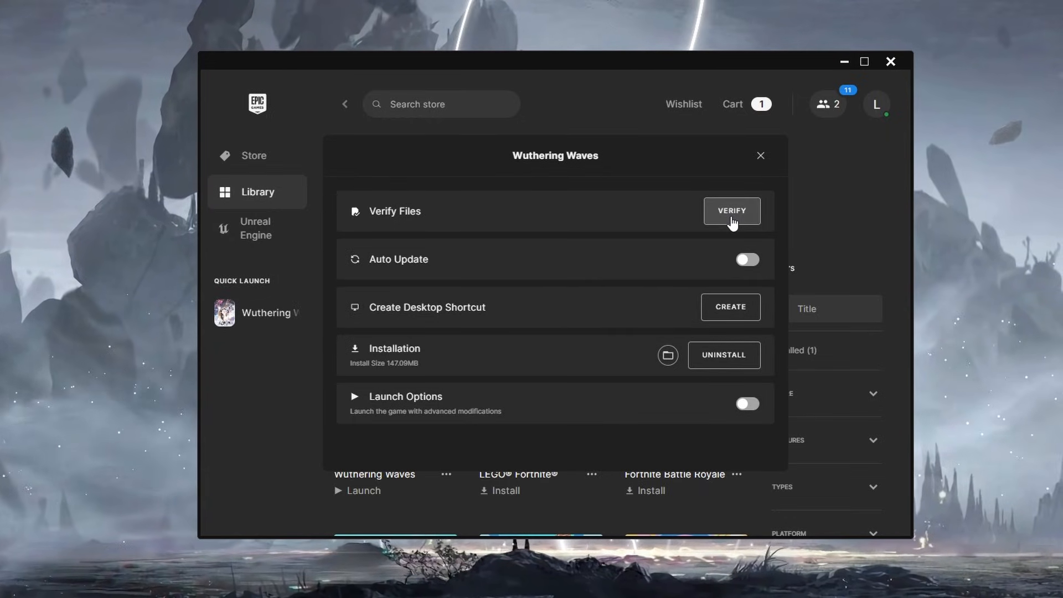
mouse_move(780, 219)
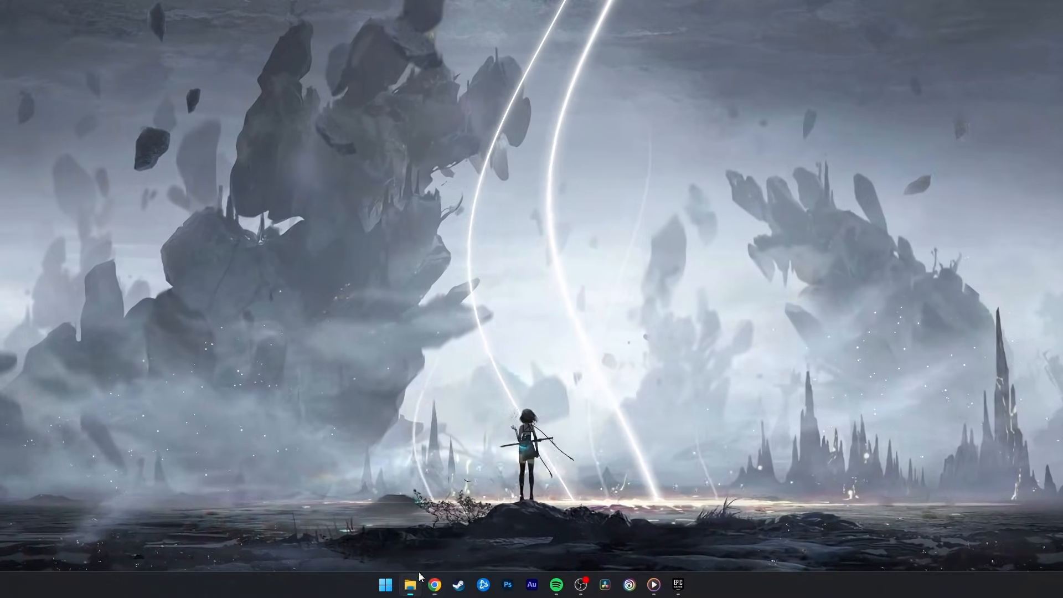
Browse to C: > Program Files > Epic Games > WutheringWavesj3oFh and select the launcher application
click(410, 584)
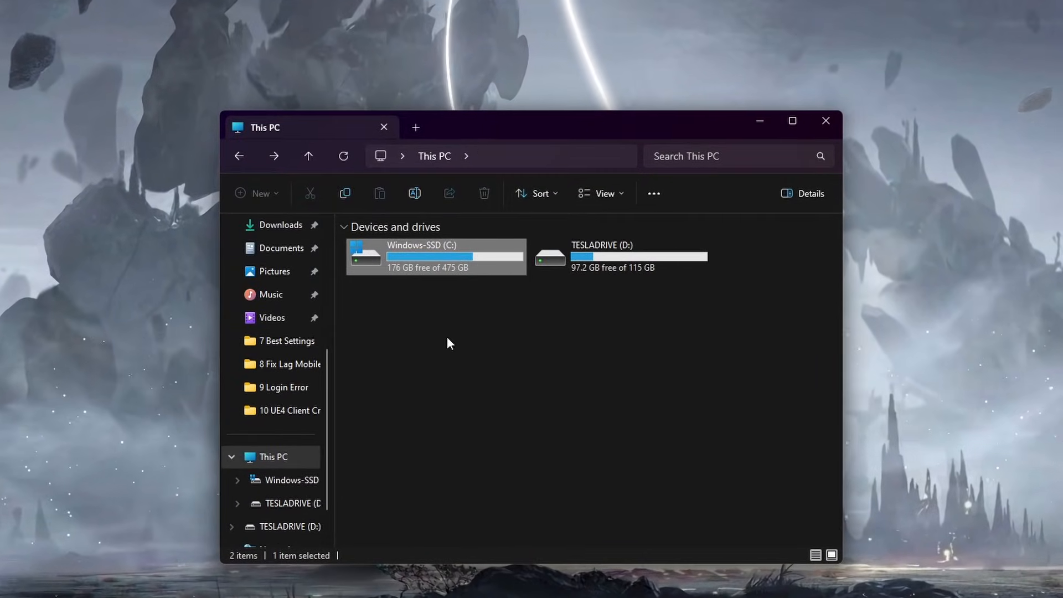
mouse_move(487, 276)
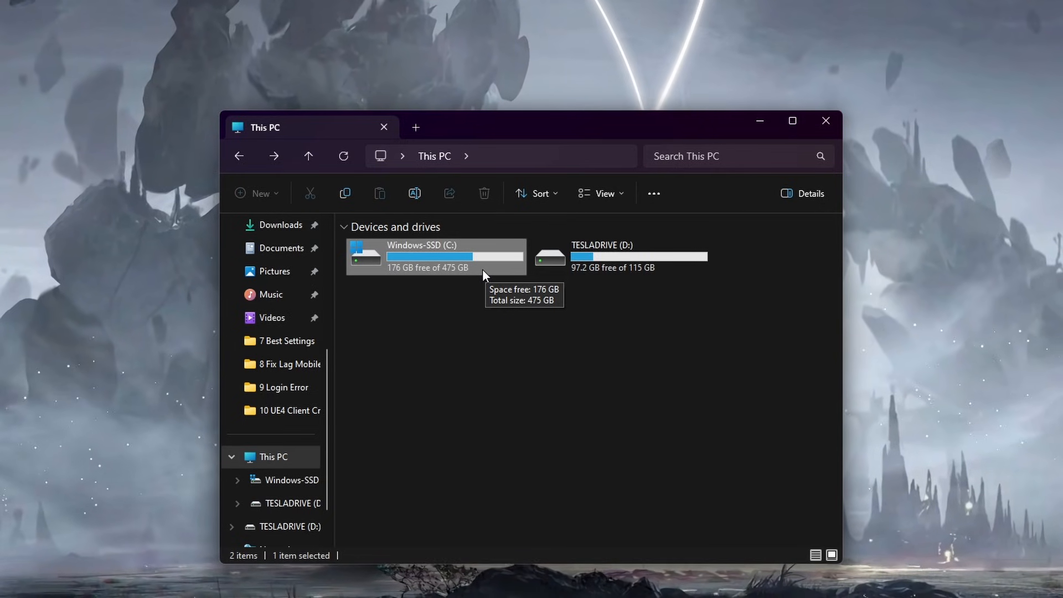
double_click(430, 256)
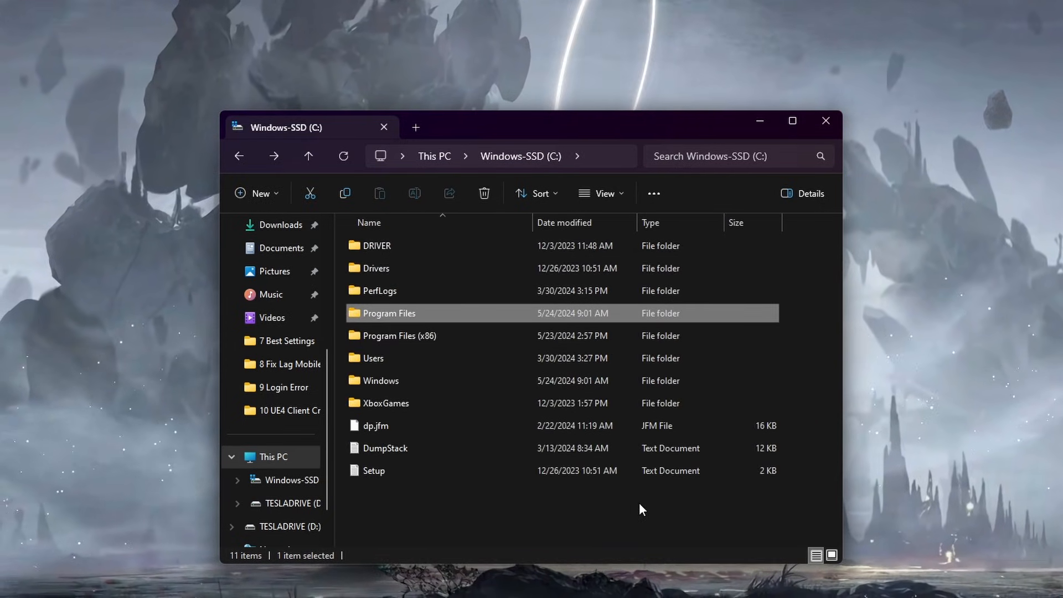
double_click(388, 313)
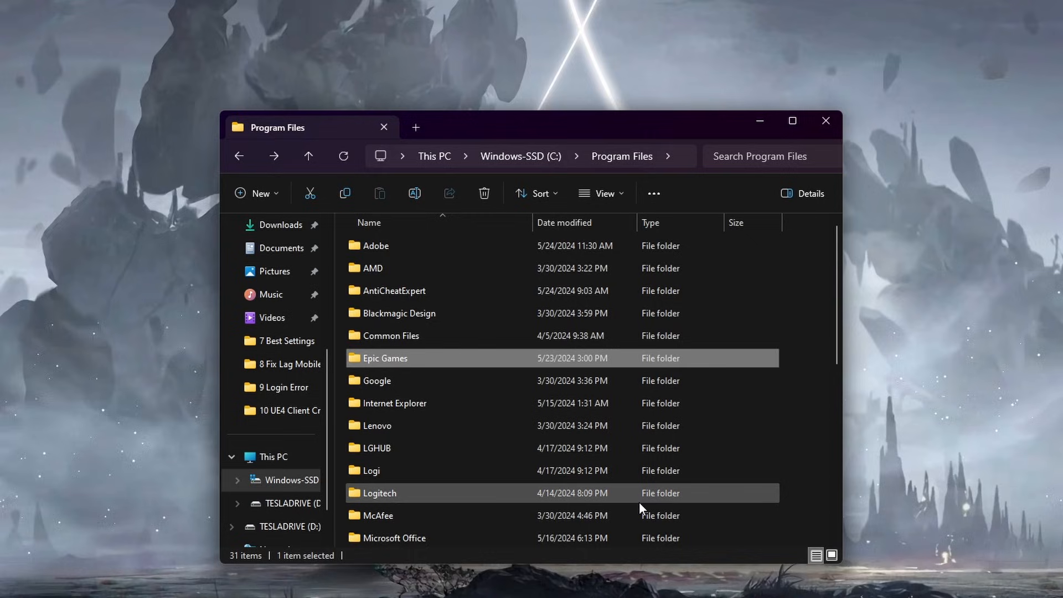
double_click(384, 357)
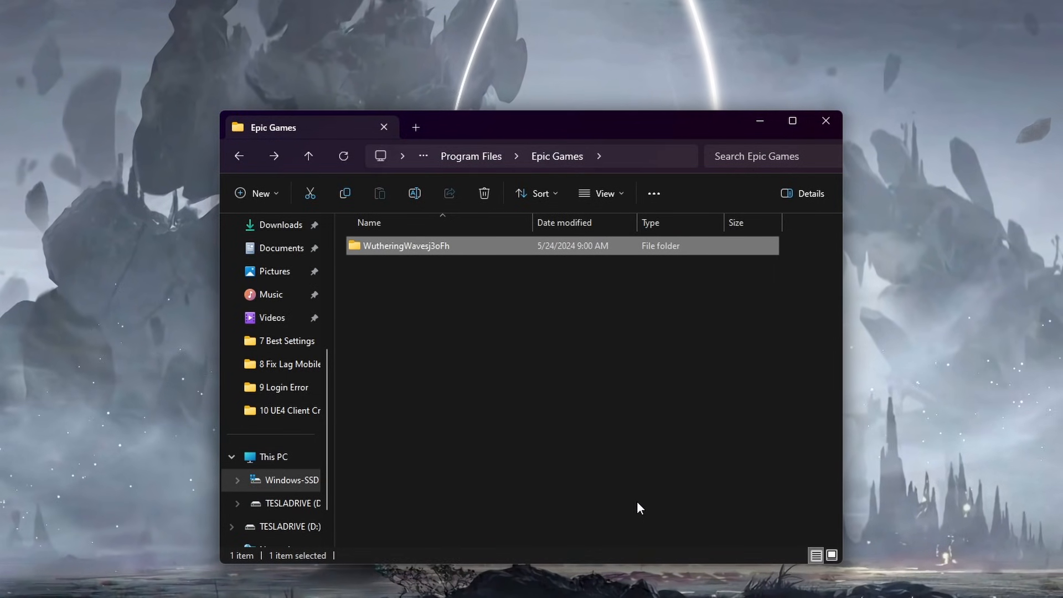
double_click(405, 246)
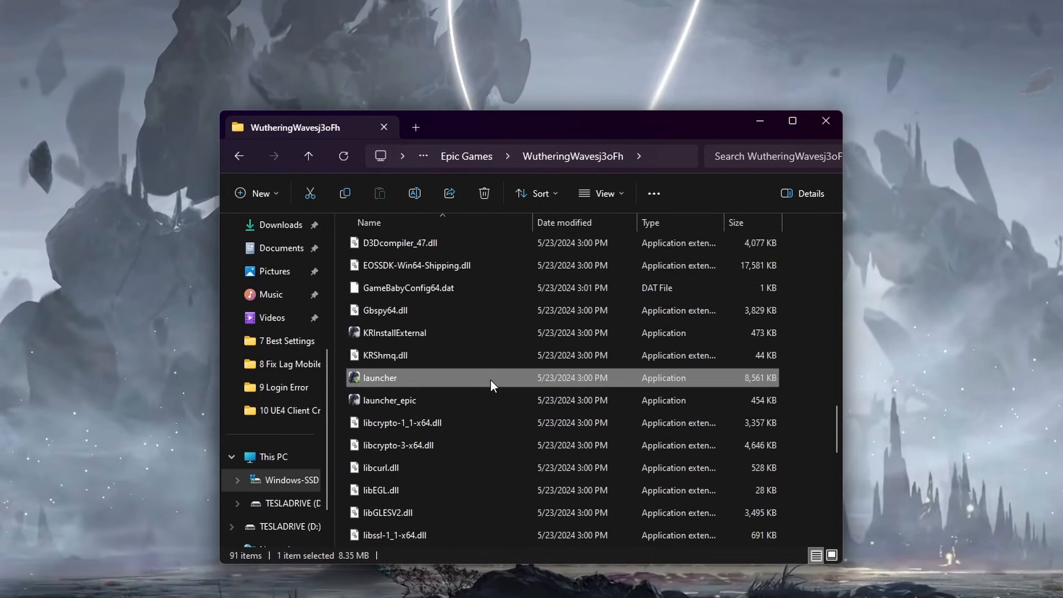
click(393, 332)
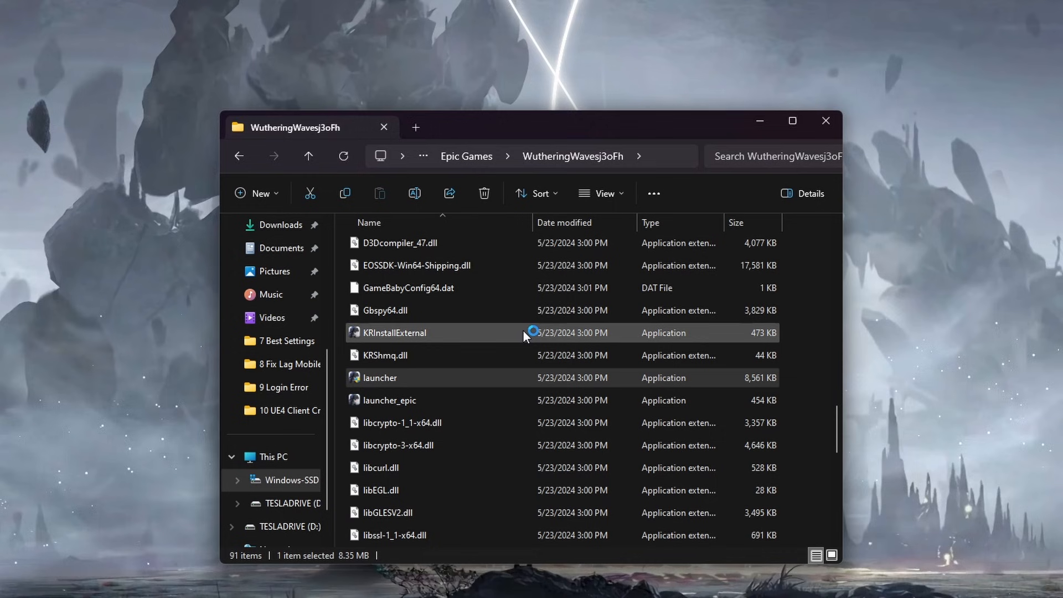
Run launcher.exe and start a Game Client repair from the wrench icon
double_click(394, 332)
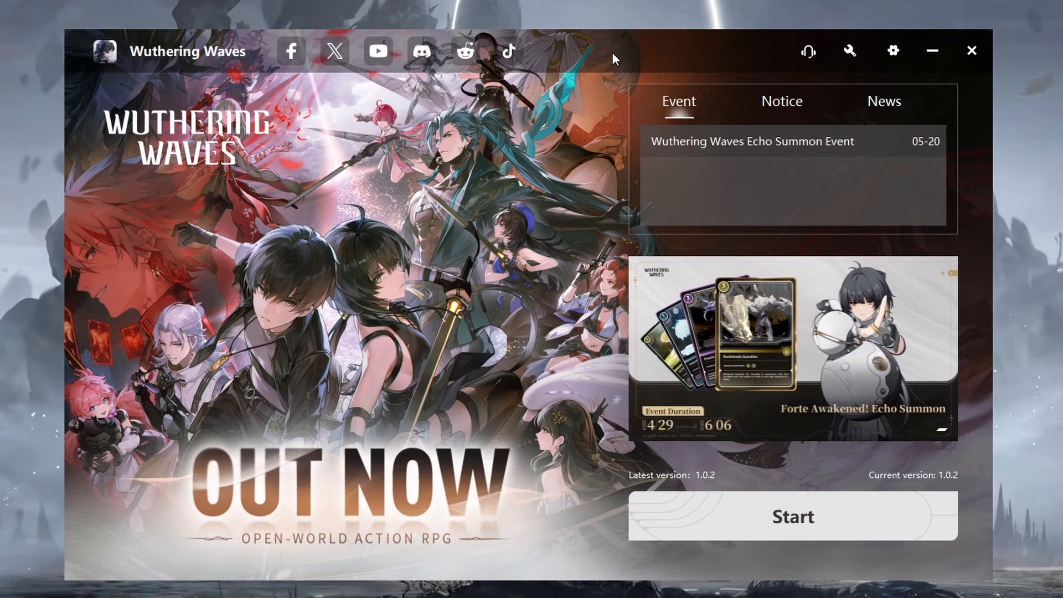
click(850, 50)
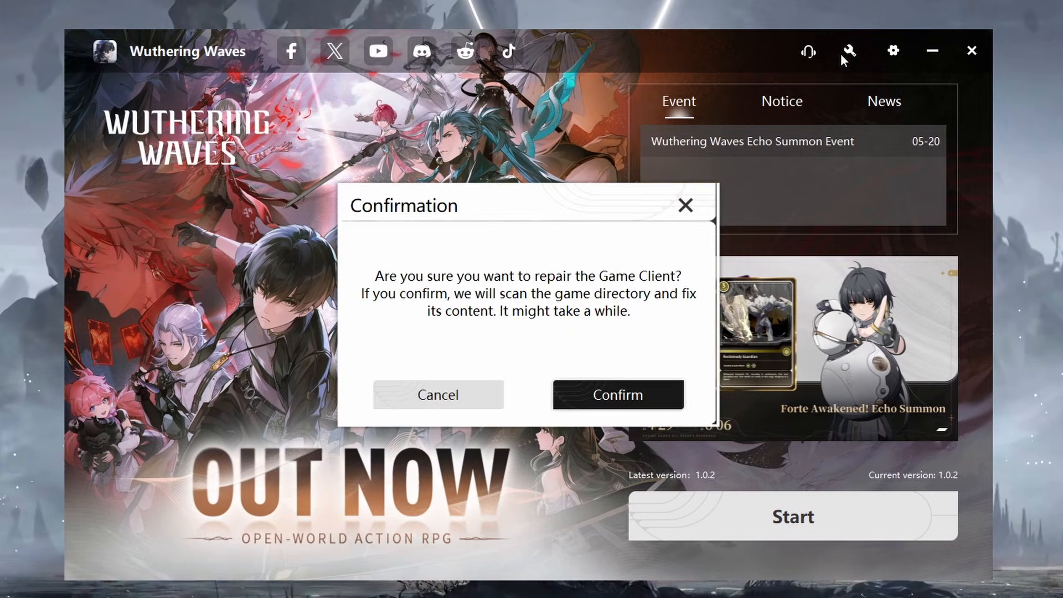
mouse_move(521, 371)
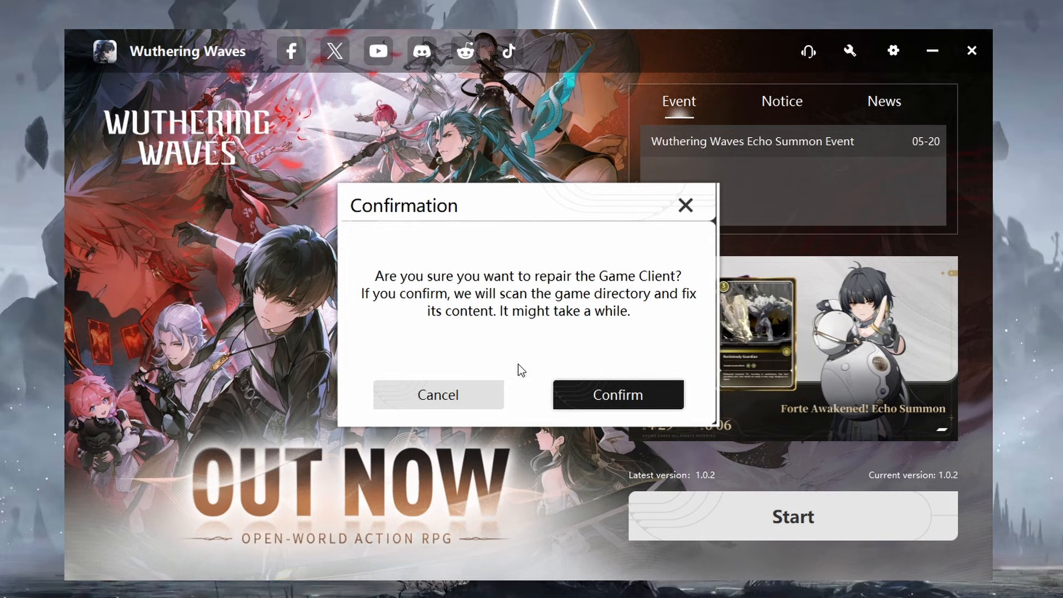
mouse_move(573, 407)
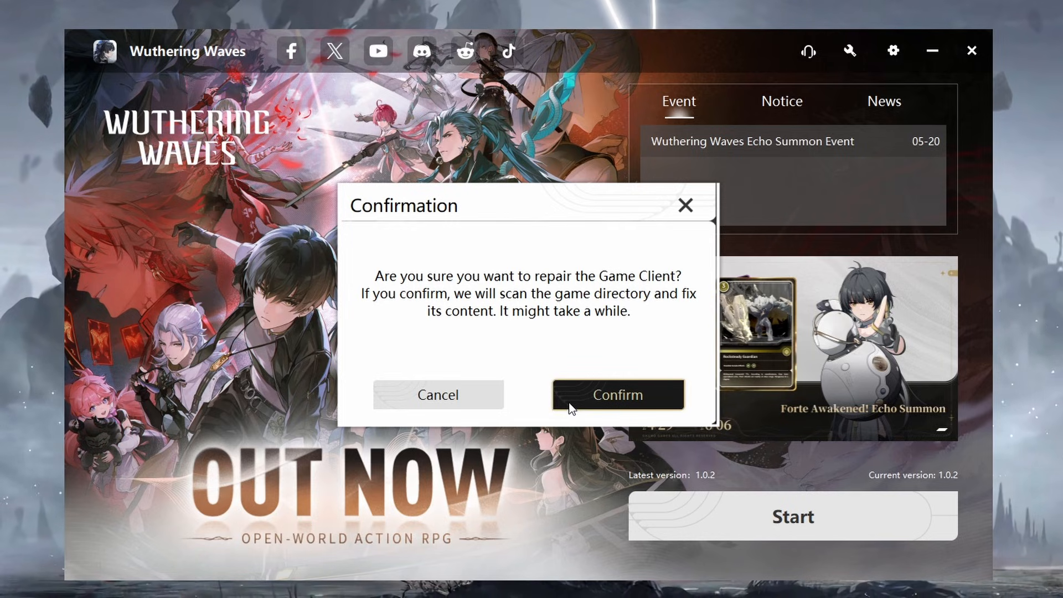
mouse_move(537, 397)
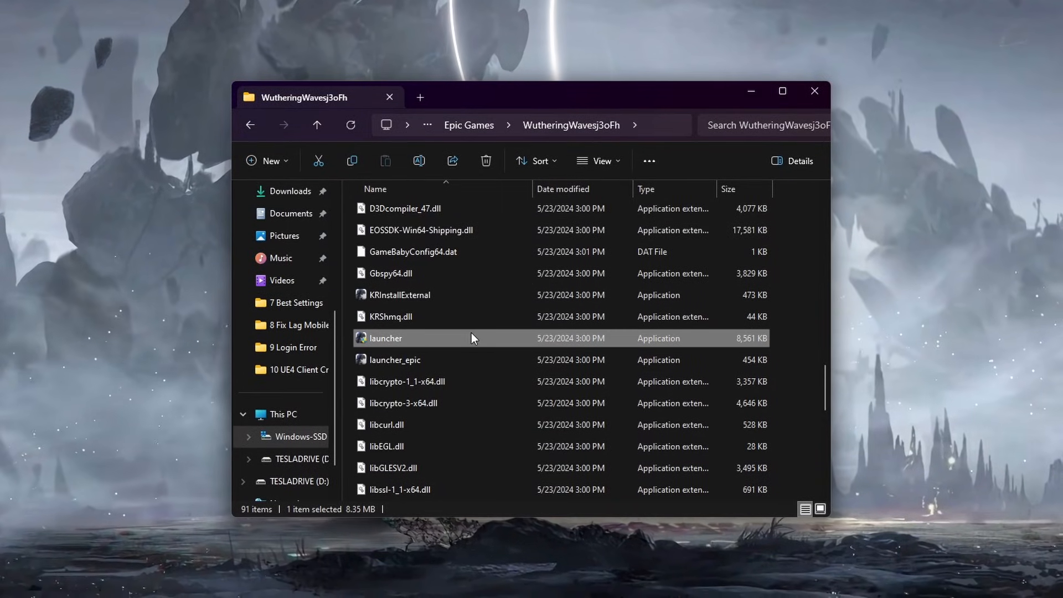
mouse_move(501, 342)
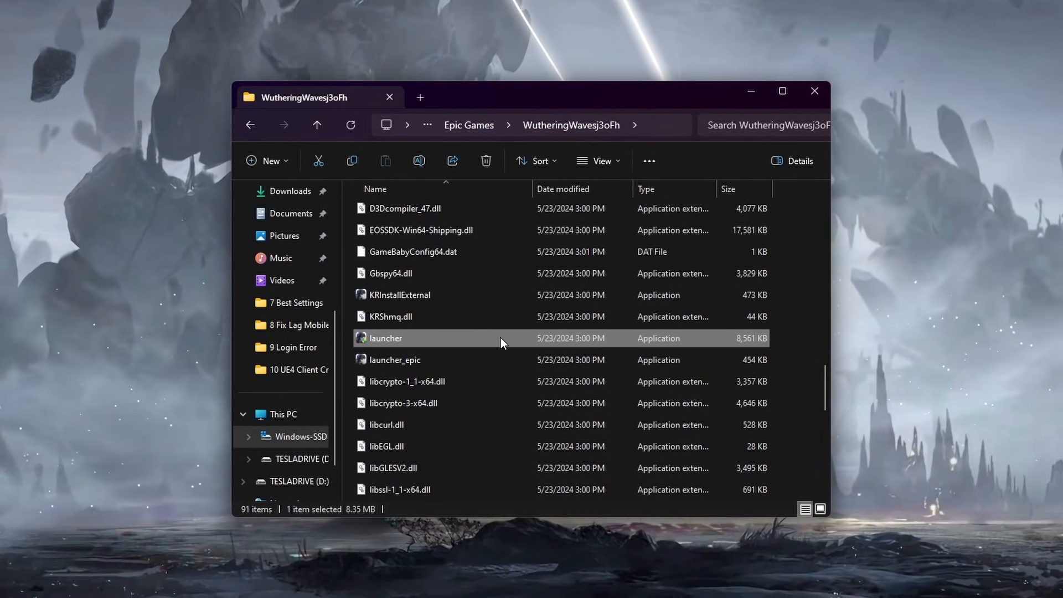
Set launcher.exe to disable fullscreen optimizations and run as administrator in Compatibility, then apply
right_click(384, 339)
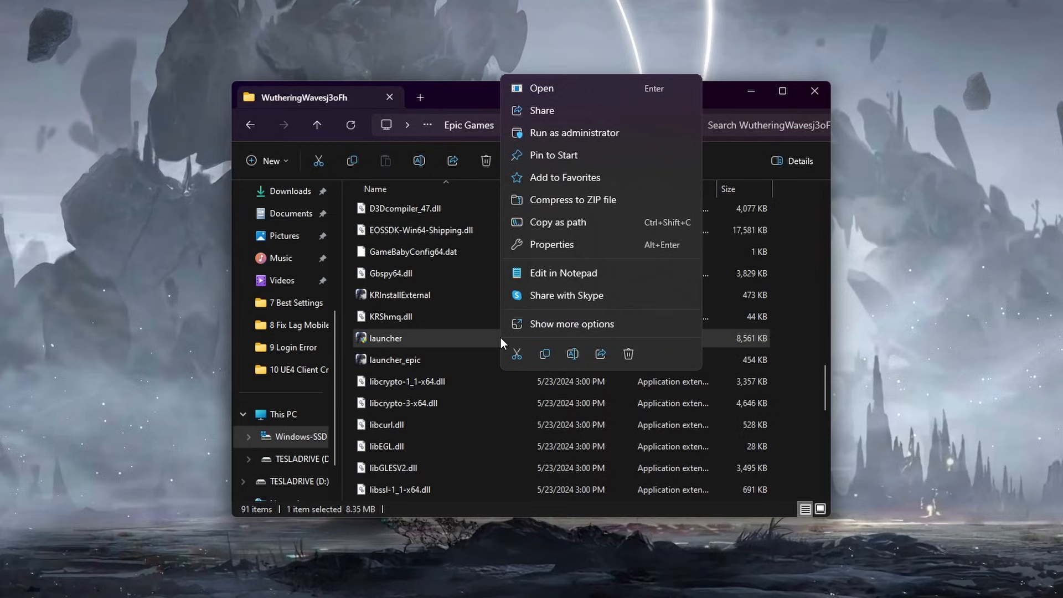
mouse_move(636, 251)
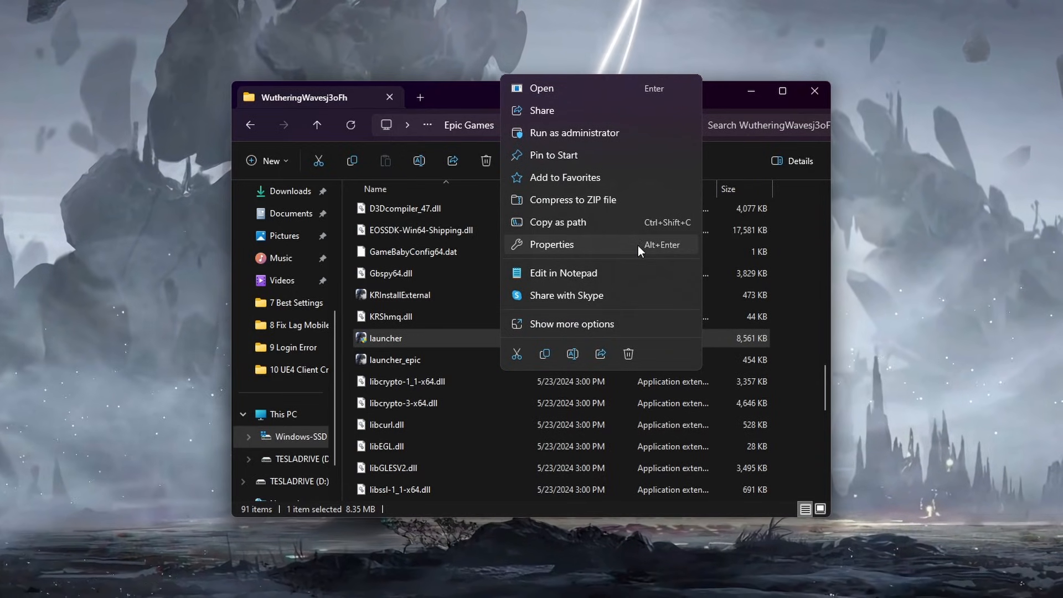
click(552, 243)
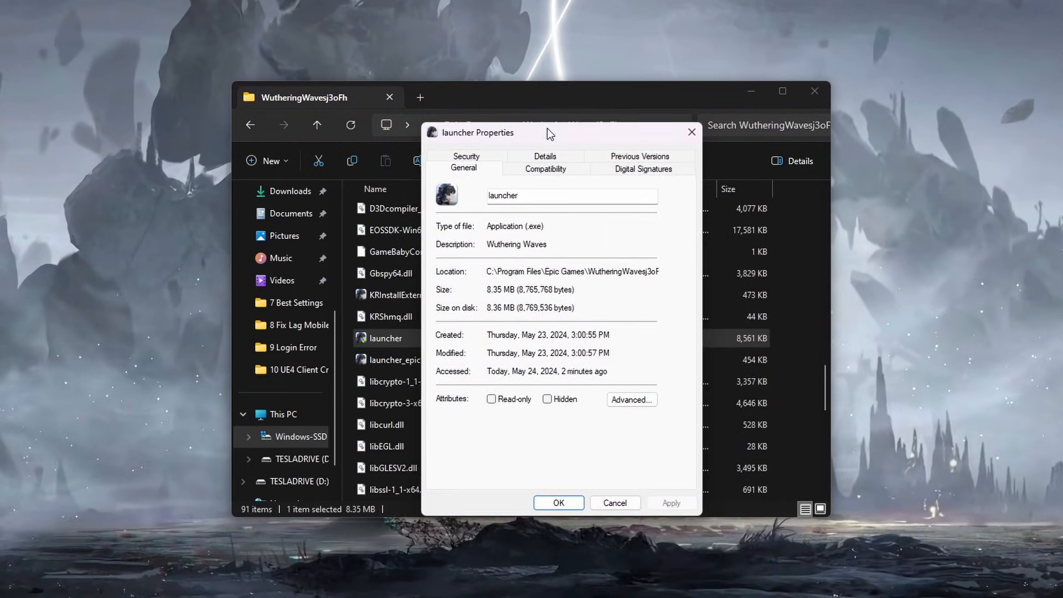
click(545, 168)
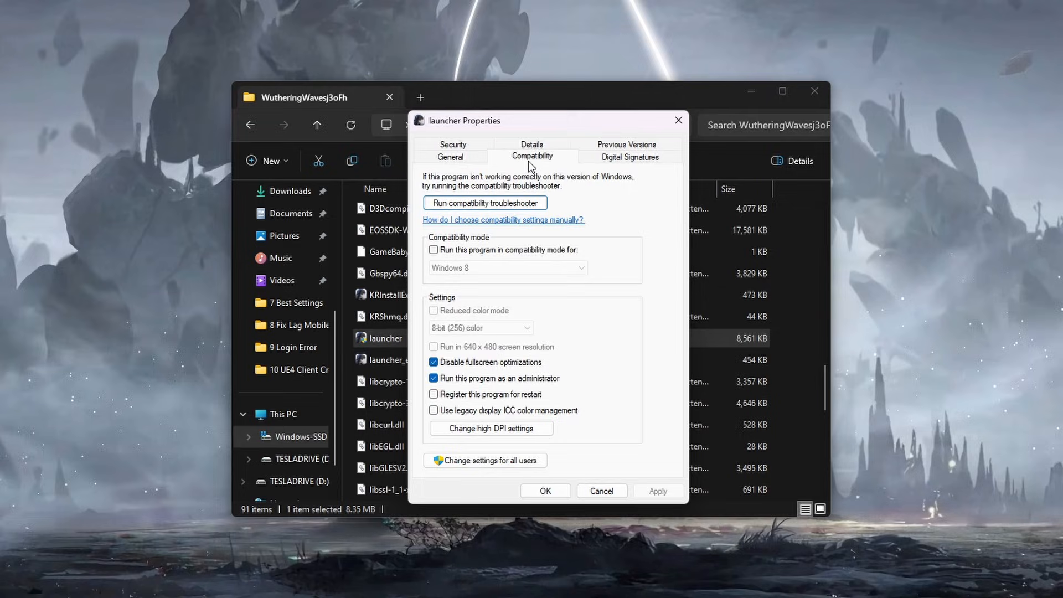
mouse_move(579, 380)
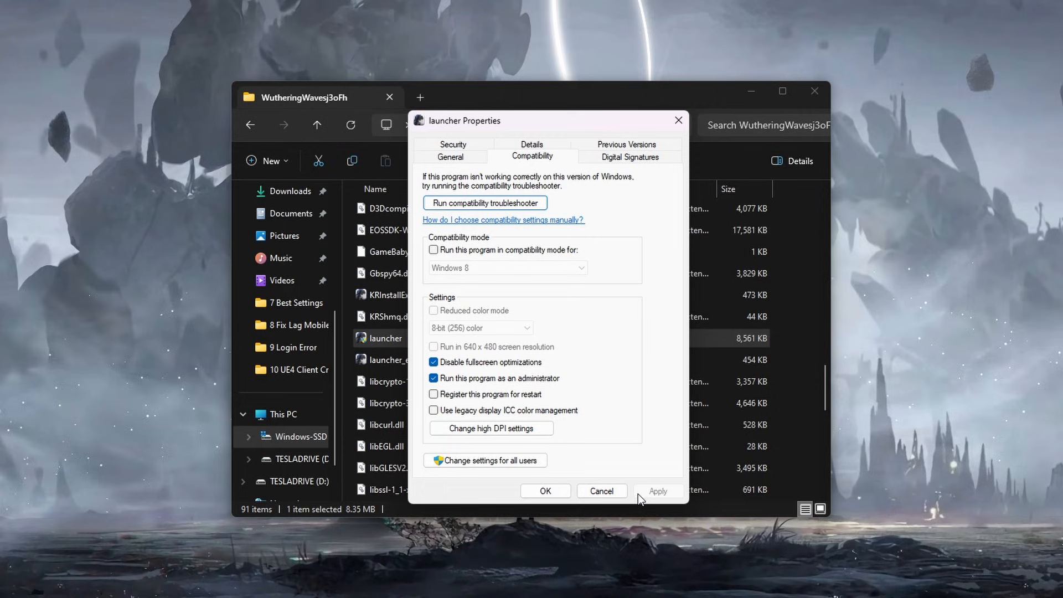
click(545, 491)
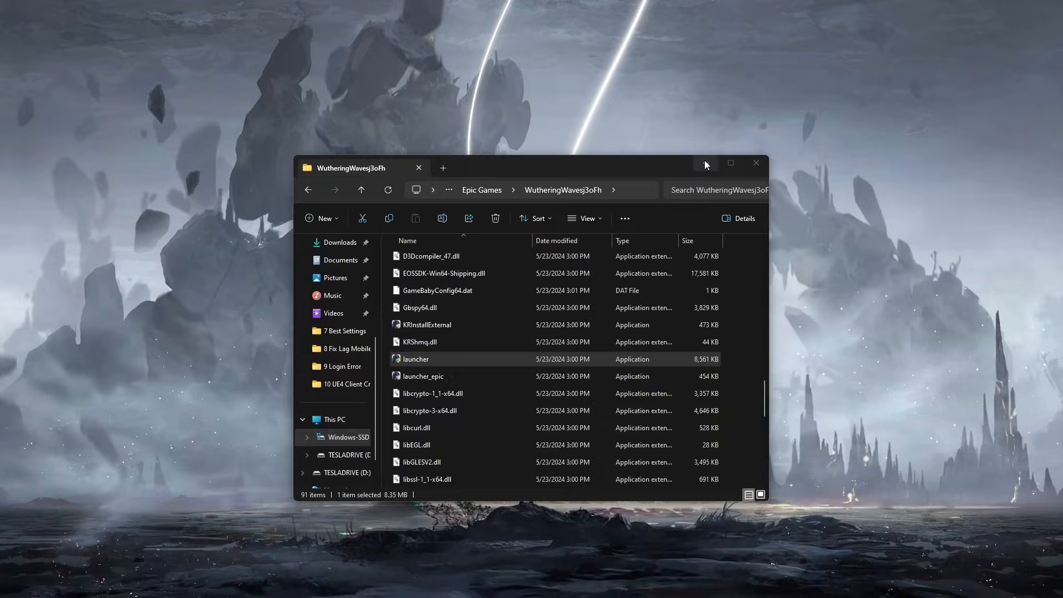
Reach the desktop's Display settings and scroll to Scale & layout showing 100% (Recommended)
click(385, 585)
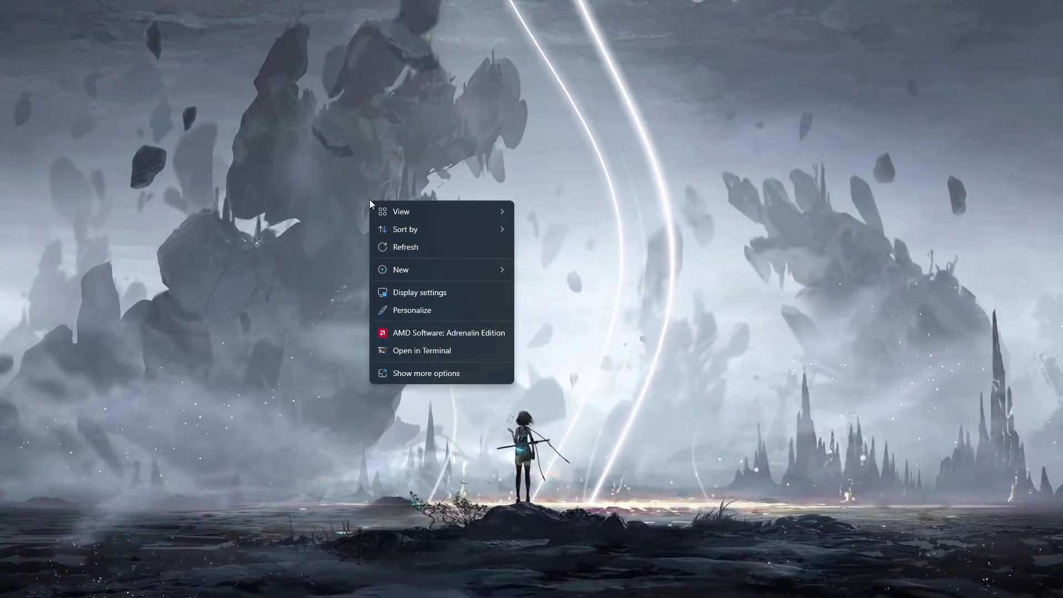
click(418, 293)
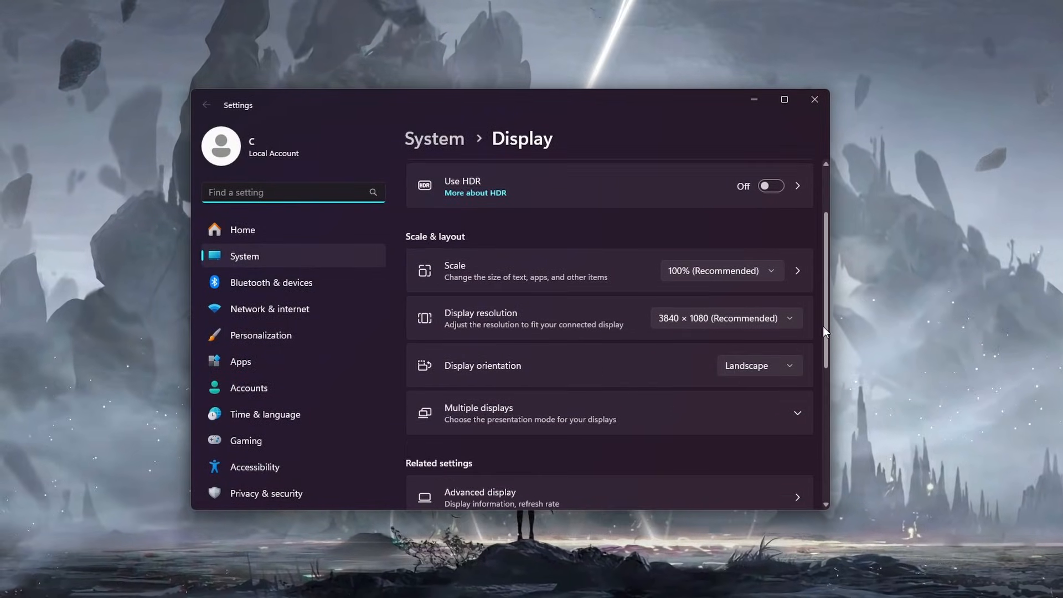
scroll(down, 3)
text(nvidi)
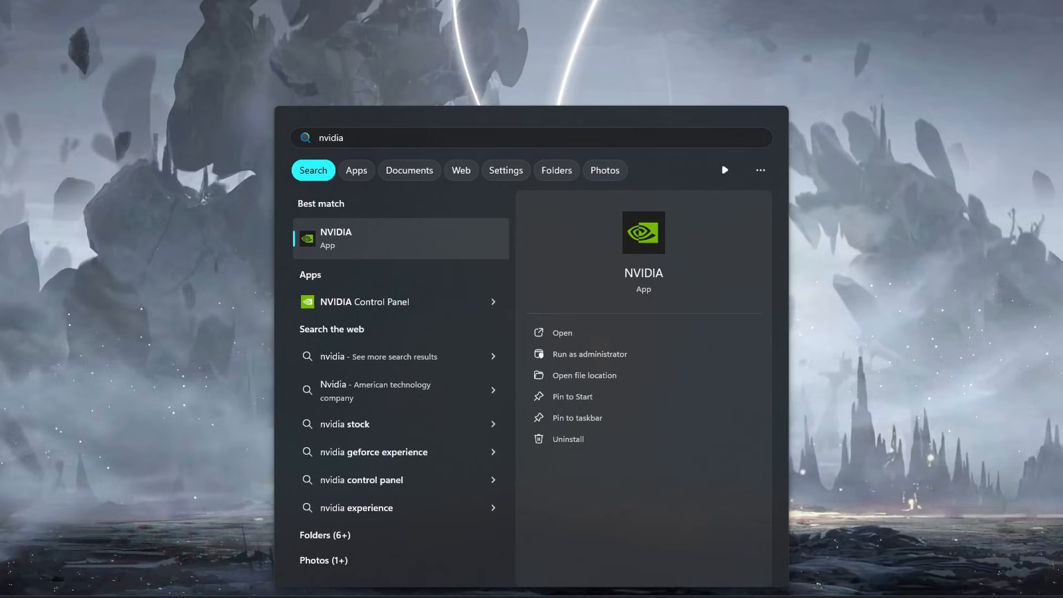
Search Start for 'am' to look for AMD Software after finding the NVIDIA app
text(am)
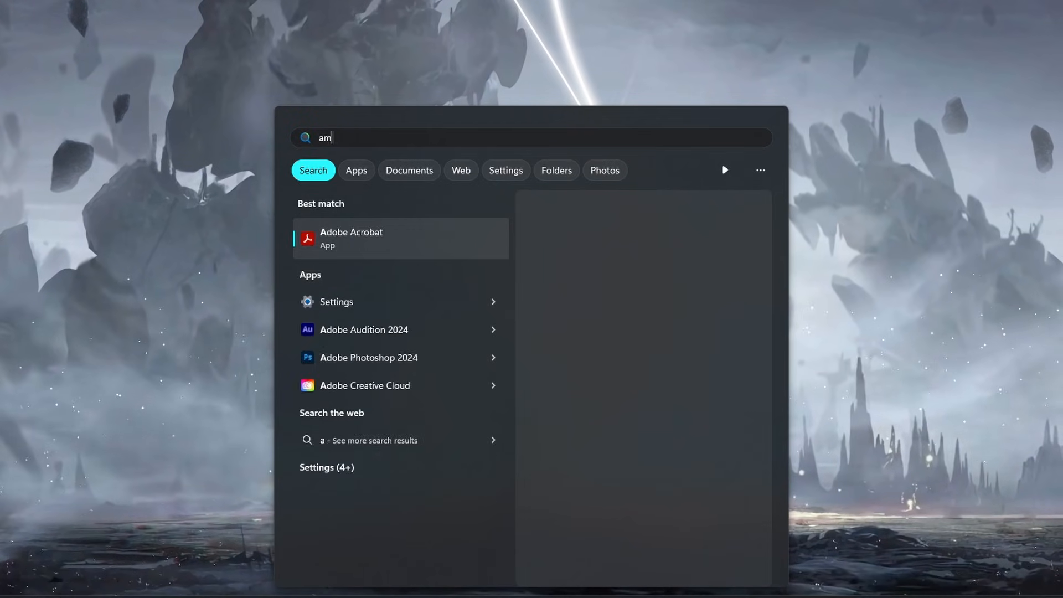